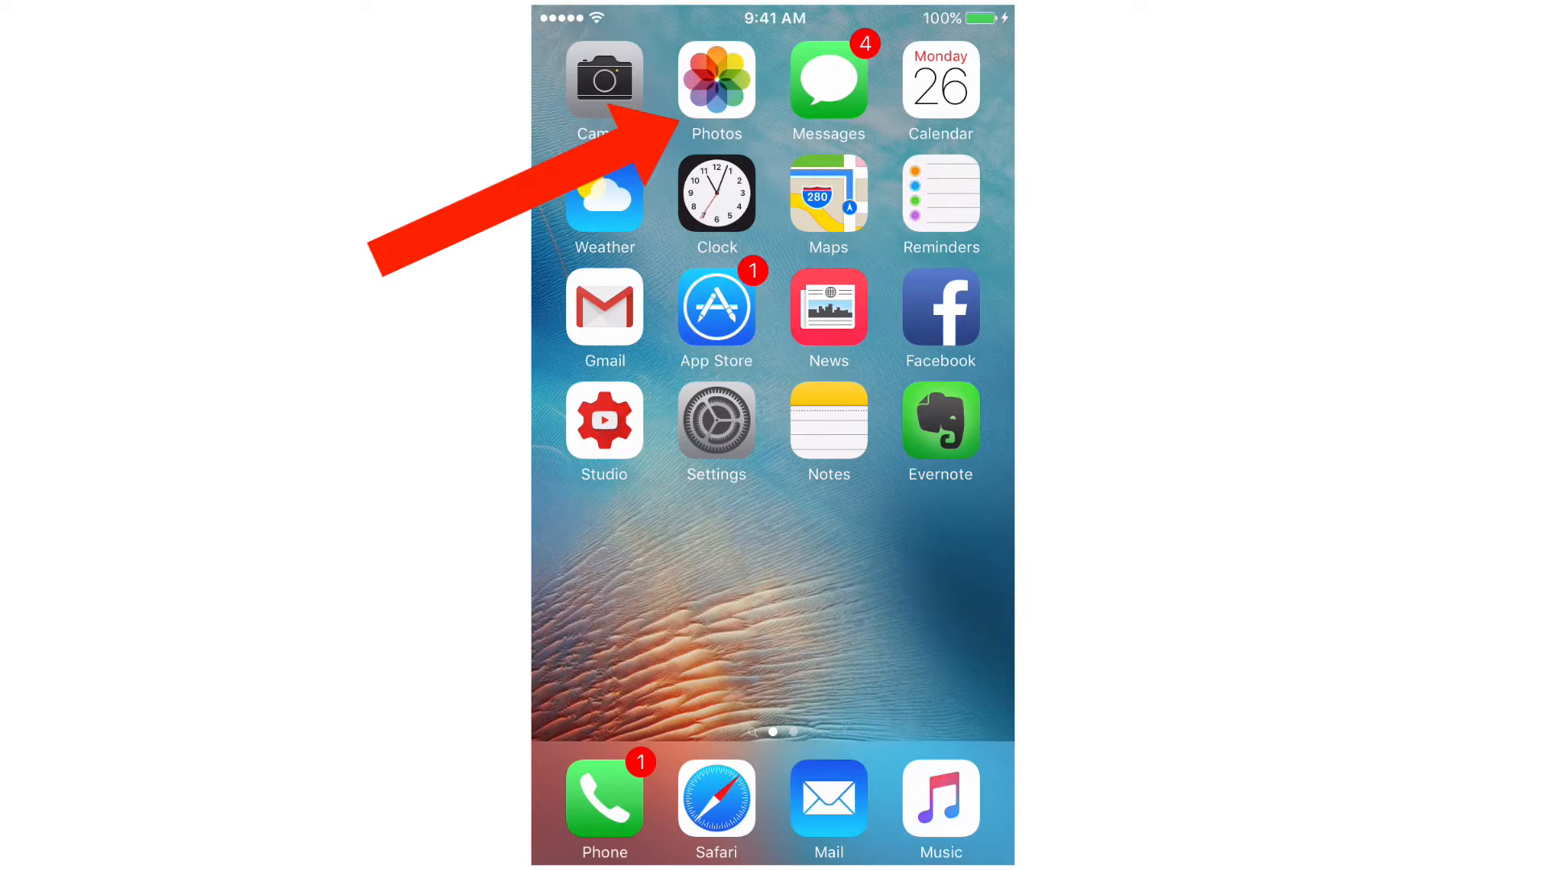
# - Open the 22-second horse-riding video in Camera Roll and bring up its share options
pyautogui.click(715, 79)
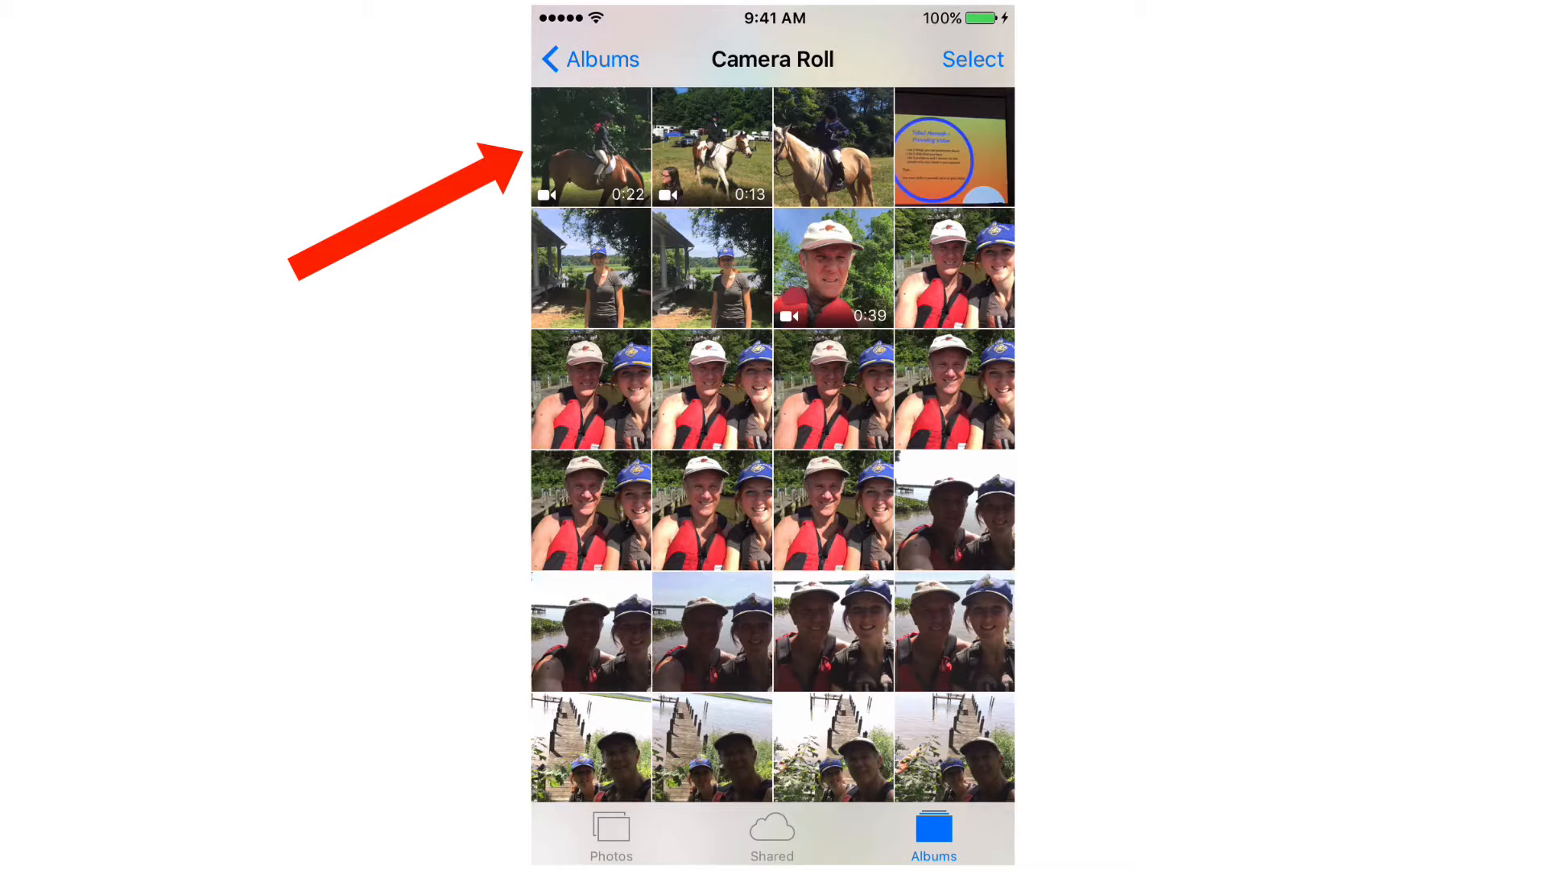
pyautogui.click(591, 146)
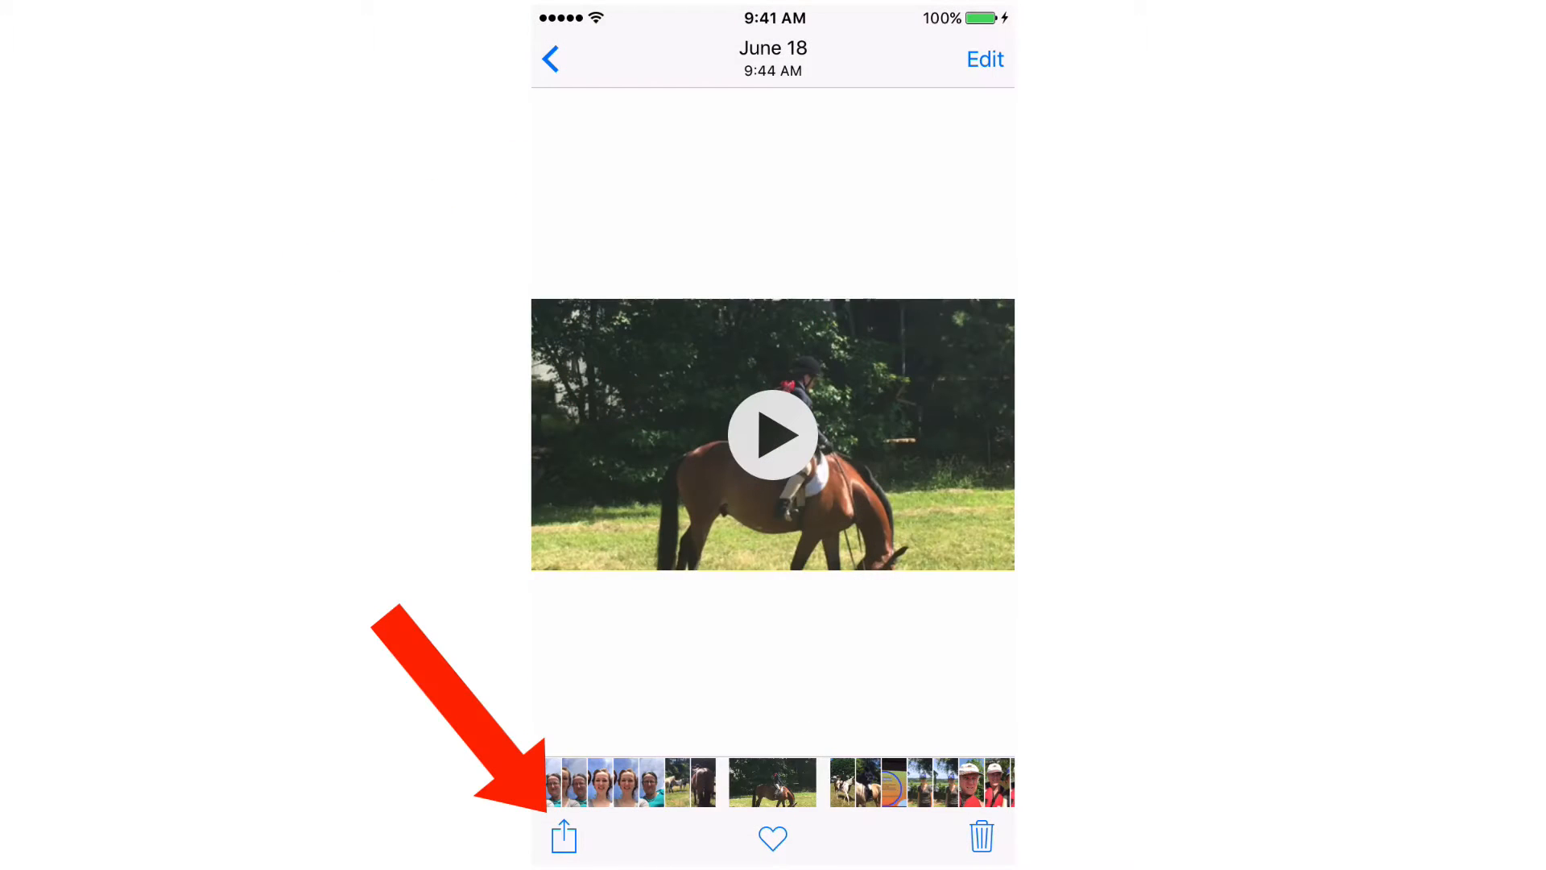
pyautogui.click(562, 838)
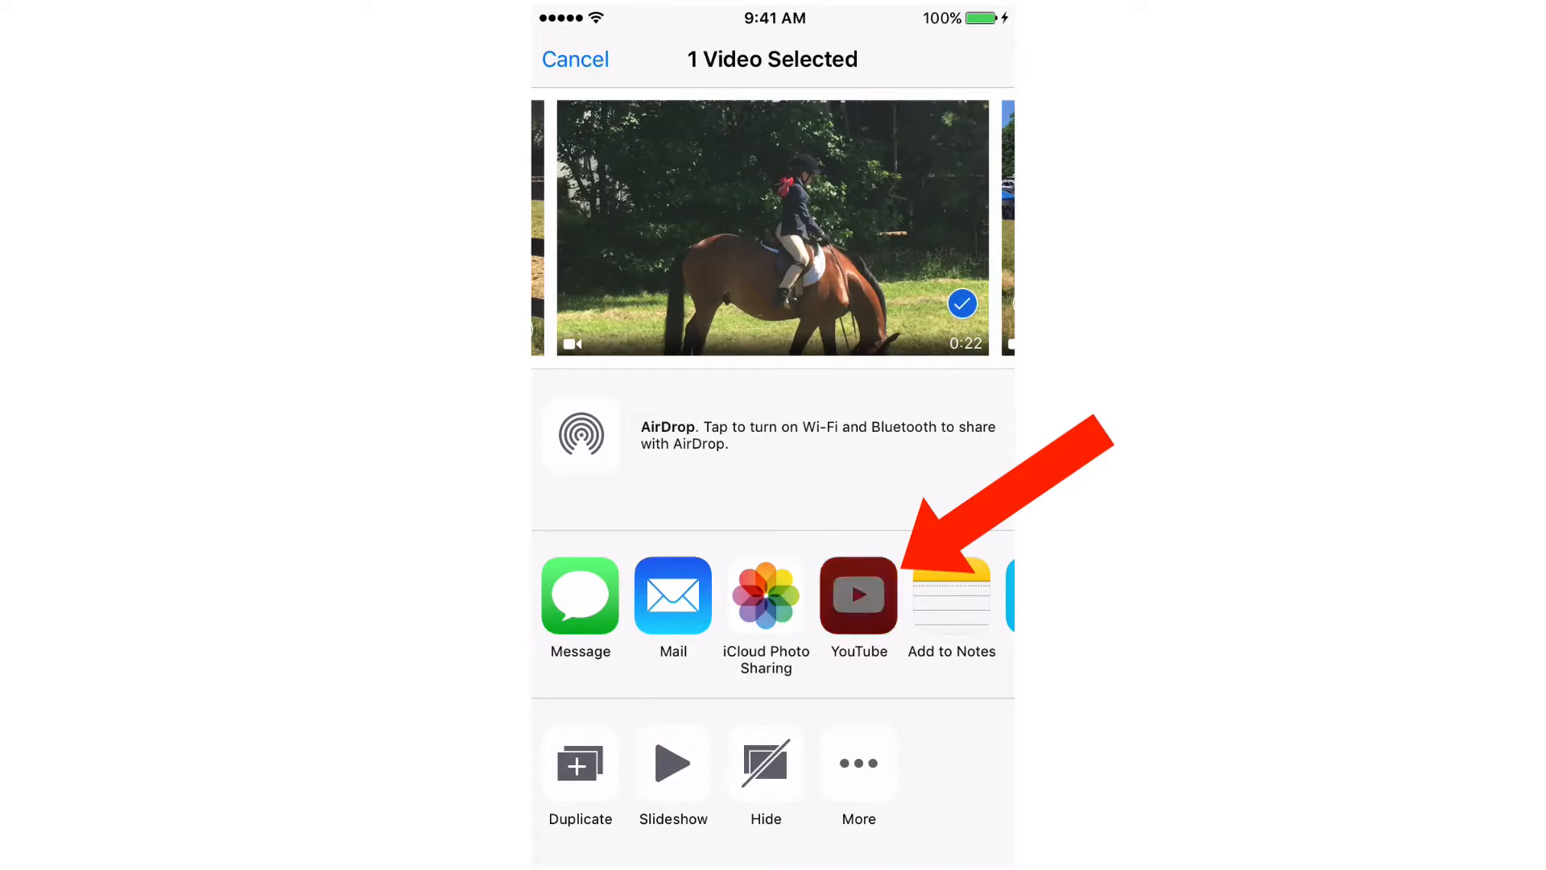
# - Share the video to YouTube, sign in with the password and choose the channel account
pyautogui.click(859, 594)
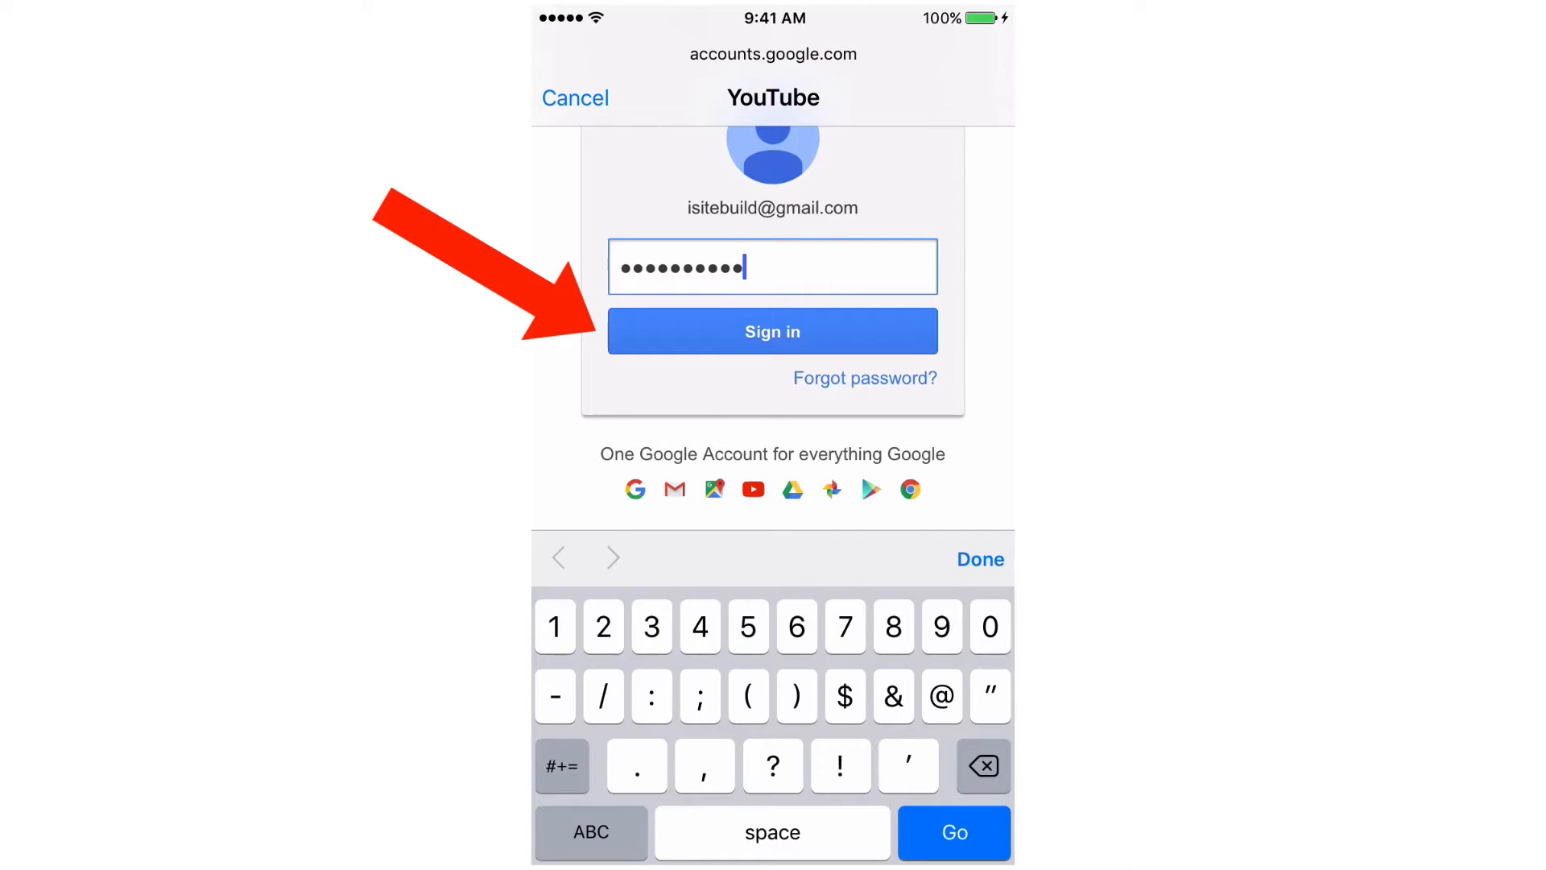
pyautogui.click(773, 330)
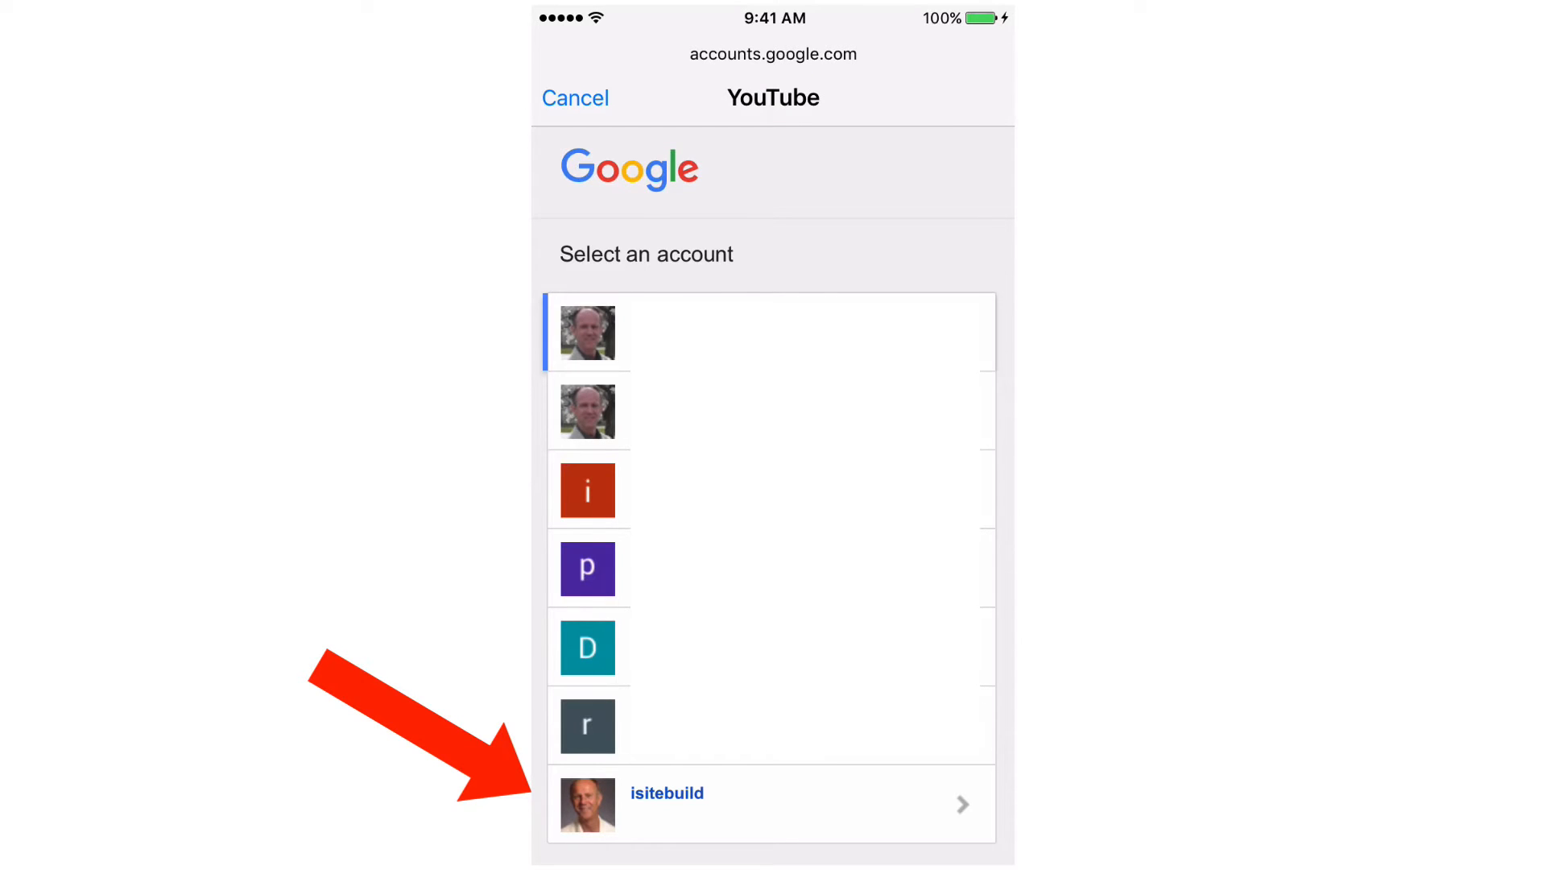
pyautogui.click(667, 793)
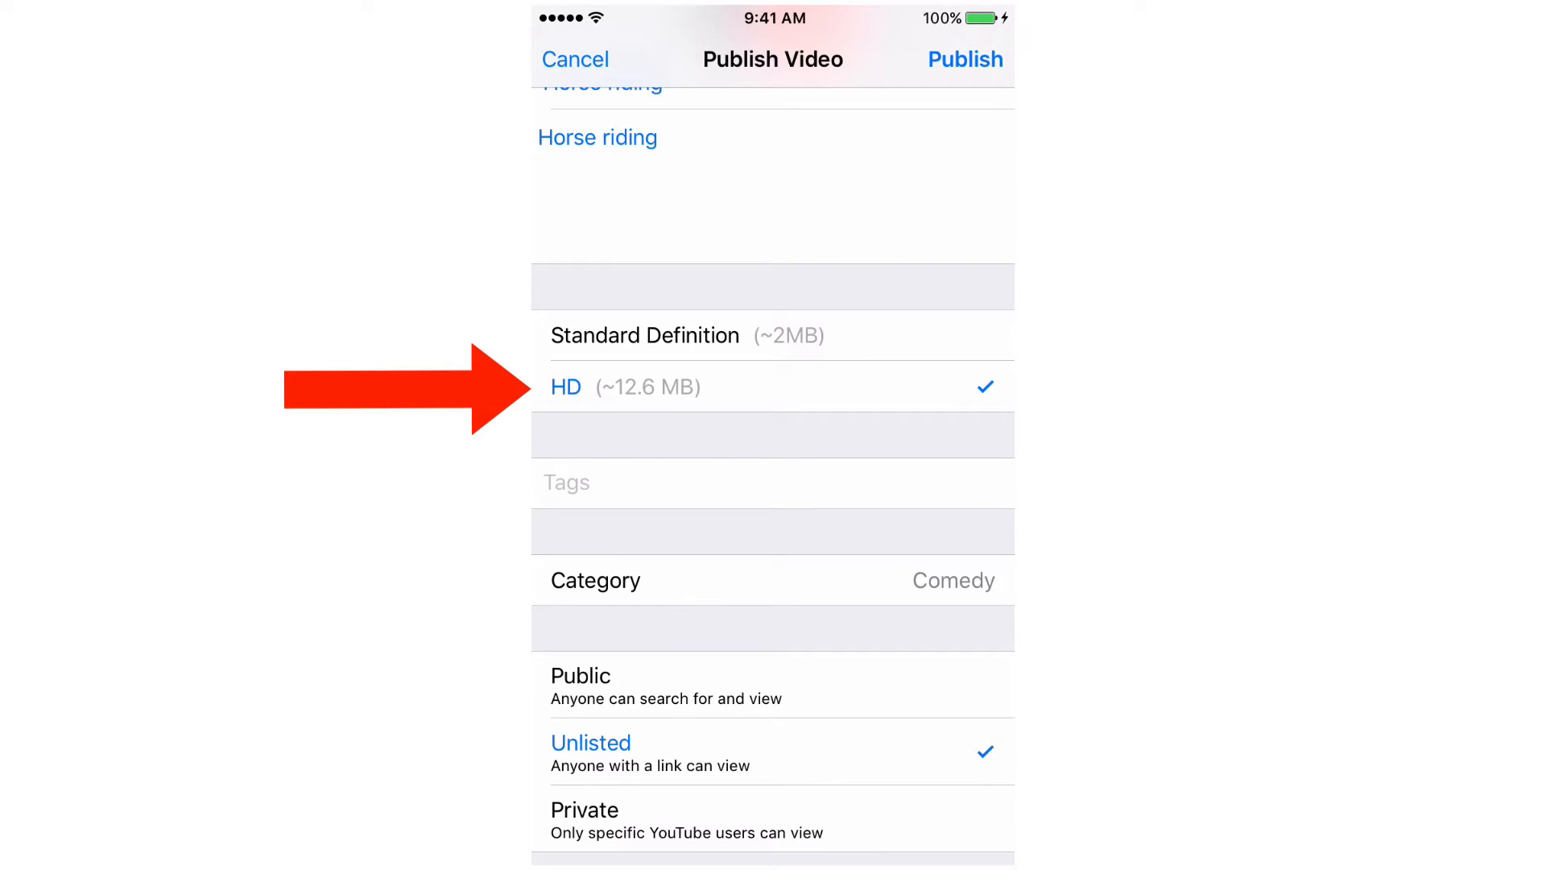
# - Tag the video Horse and Riding under Travel & Events and publish it unlisted
pyautogui.click(641, 482)
pyautogui.write('Horse')
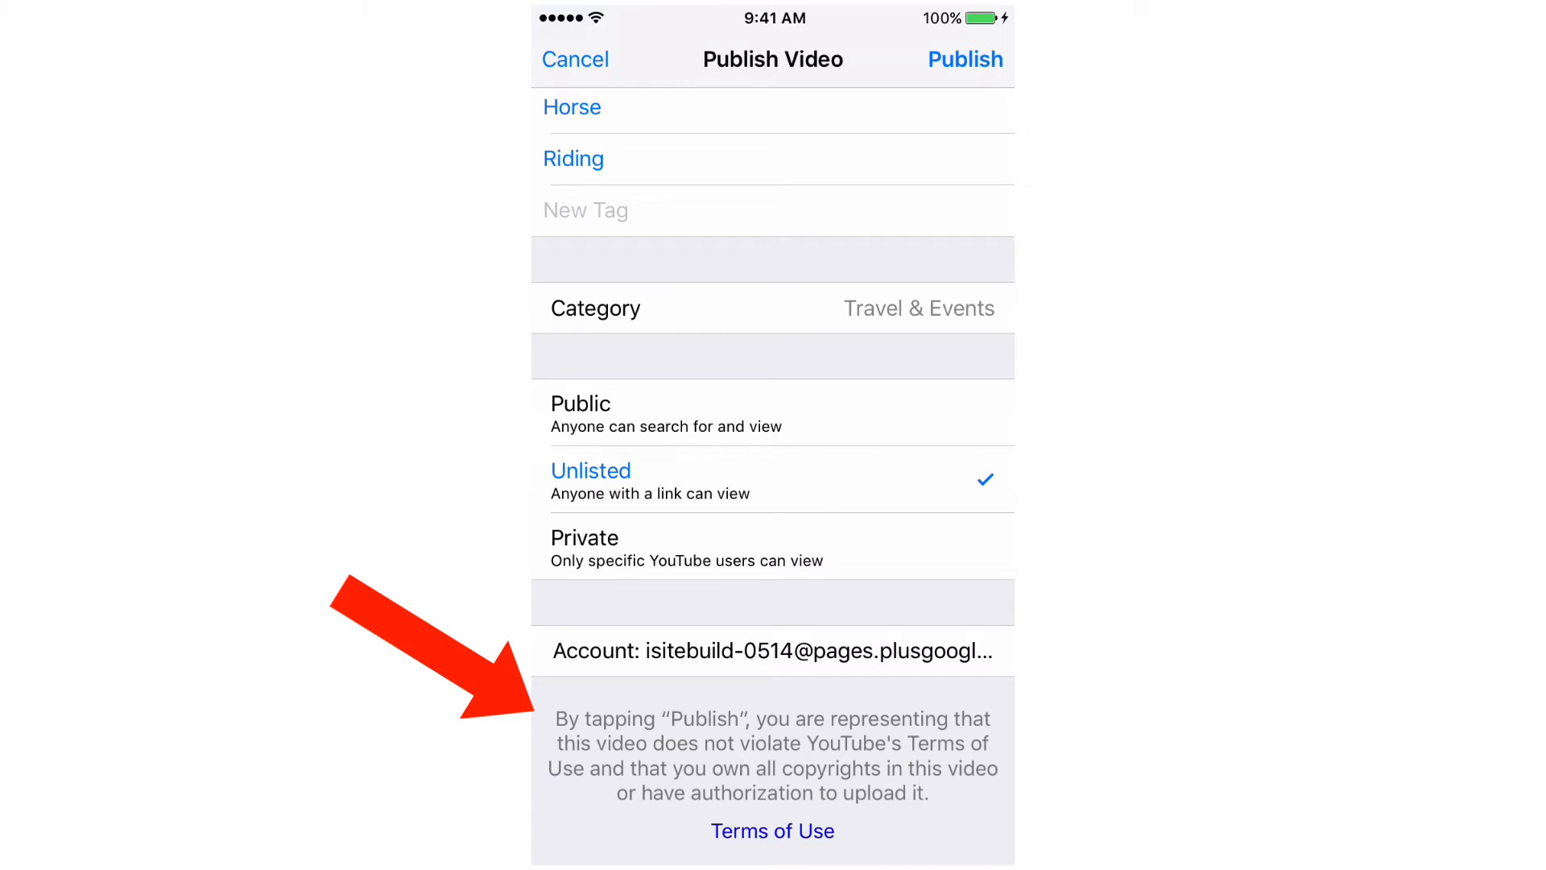
pyautogui.click(965, 60)
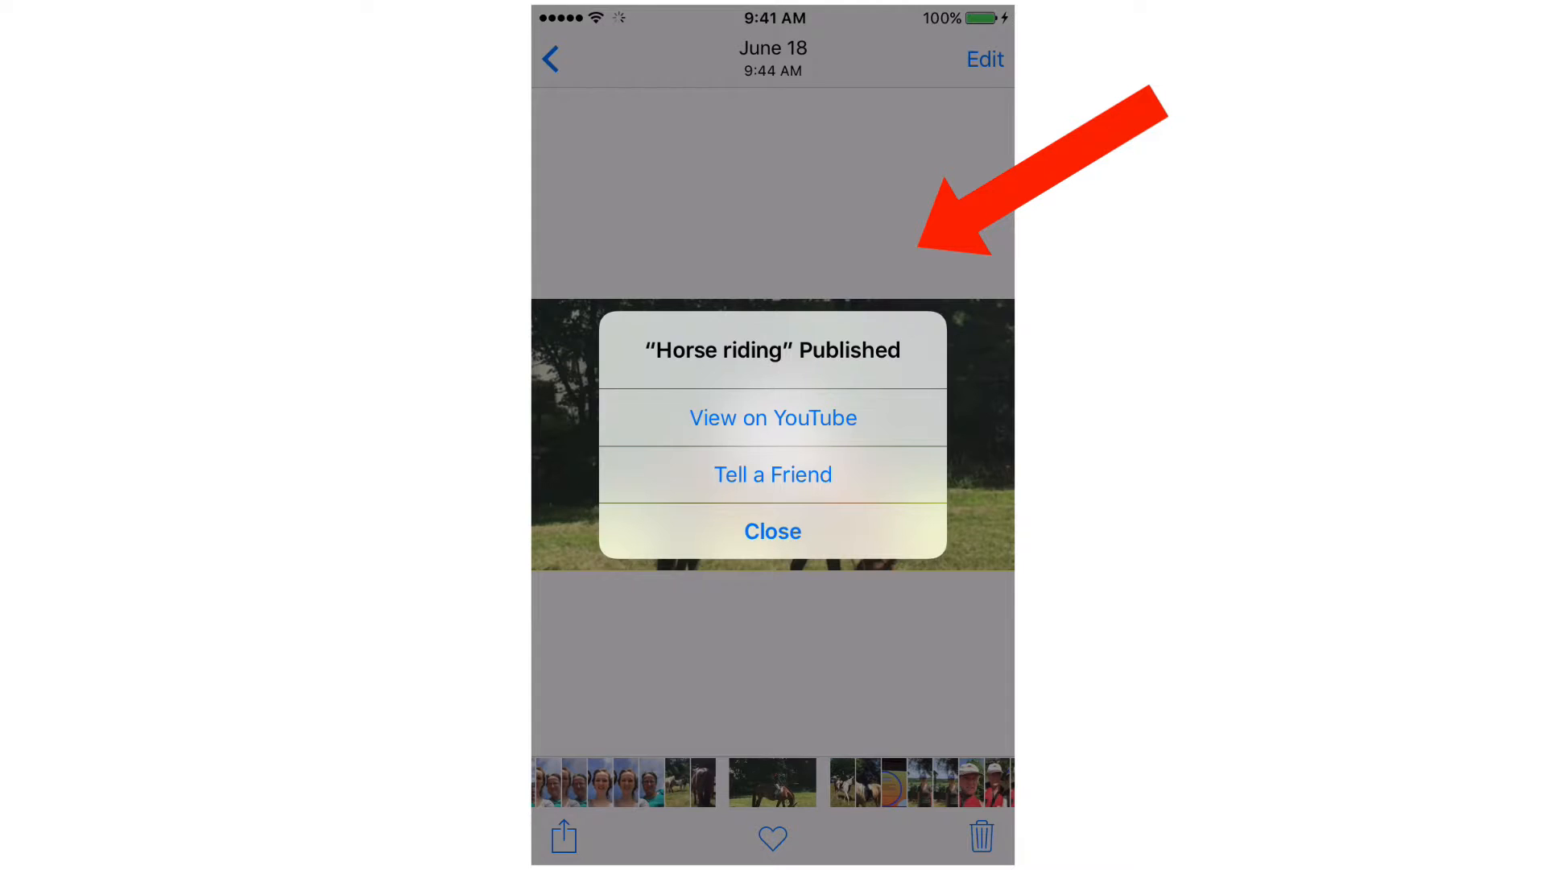
# - Close the 'Horse riding' published confirmation
pyautogui.click(774, 419)
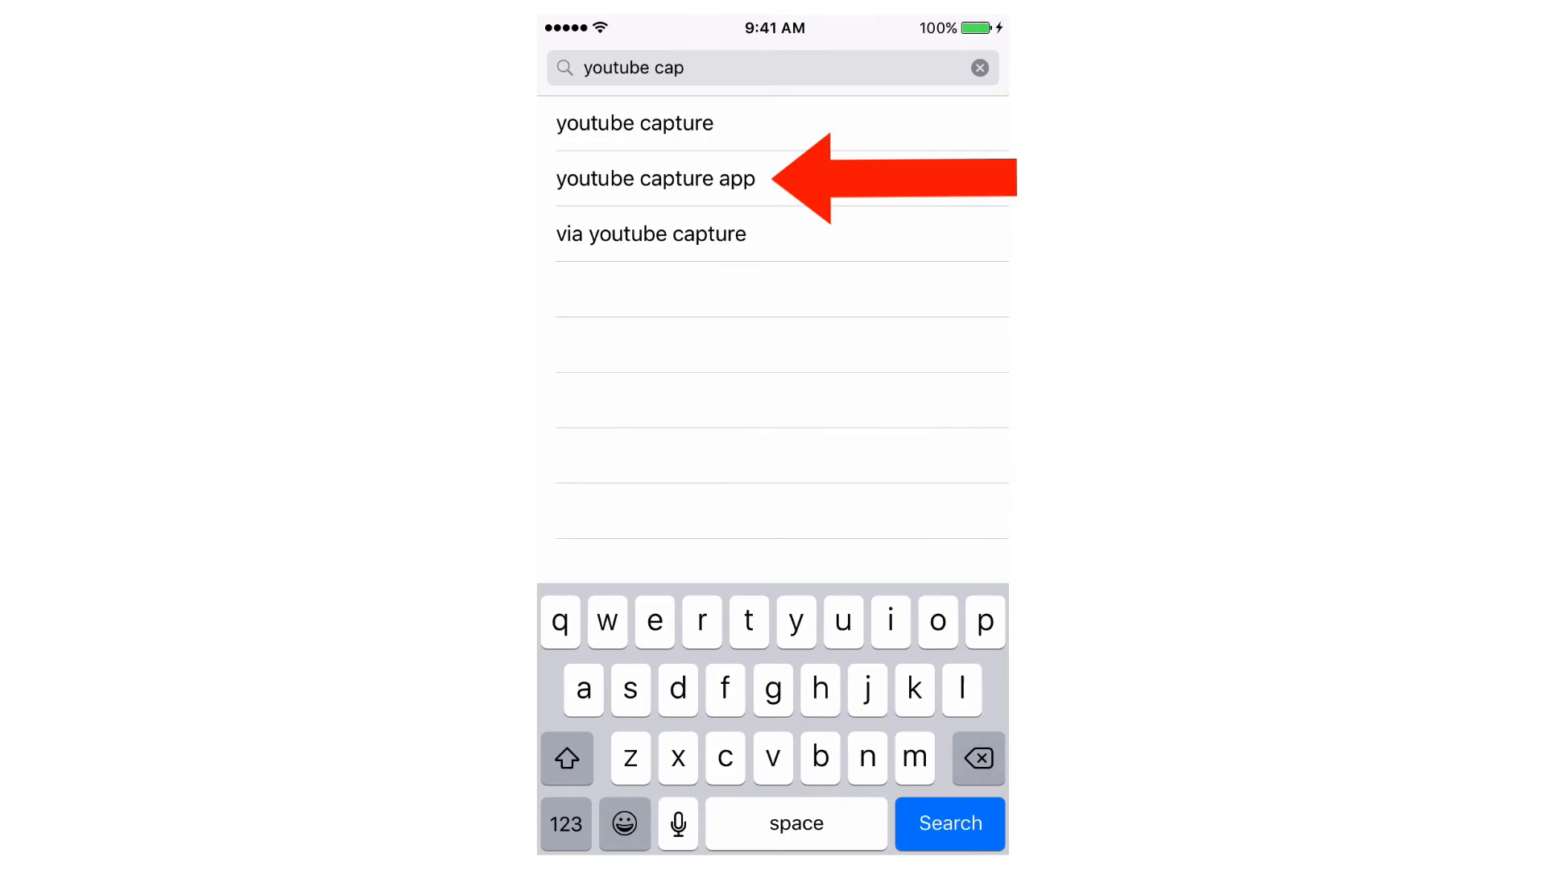
# - Choose the 'youtube capture app' suggestion and install YouTube Capture from Google, Inc
pyautogui.click(655, 179)
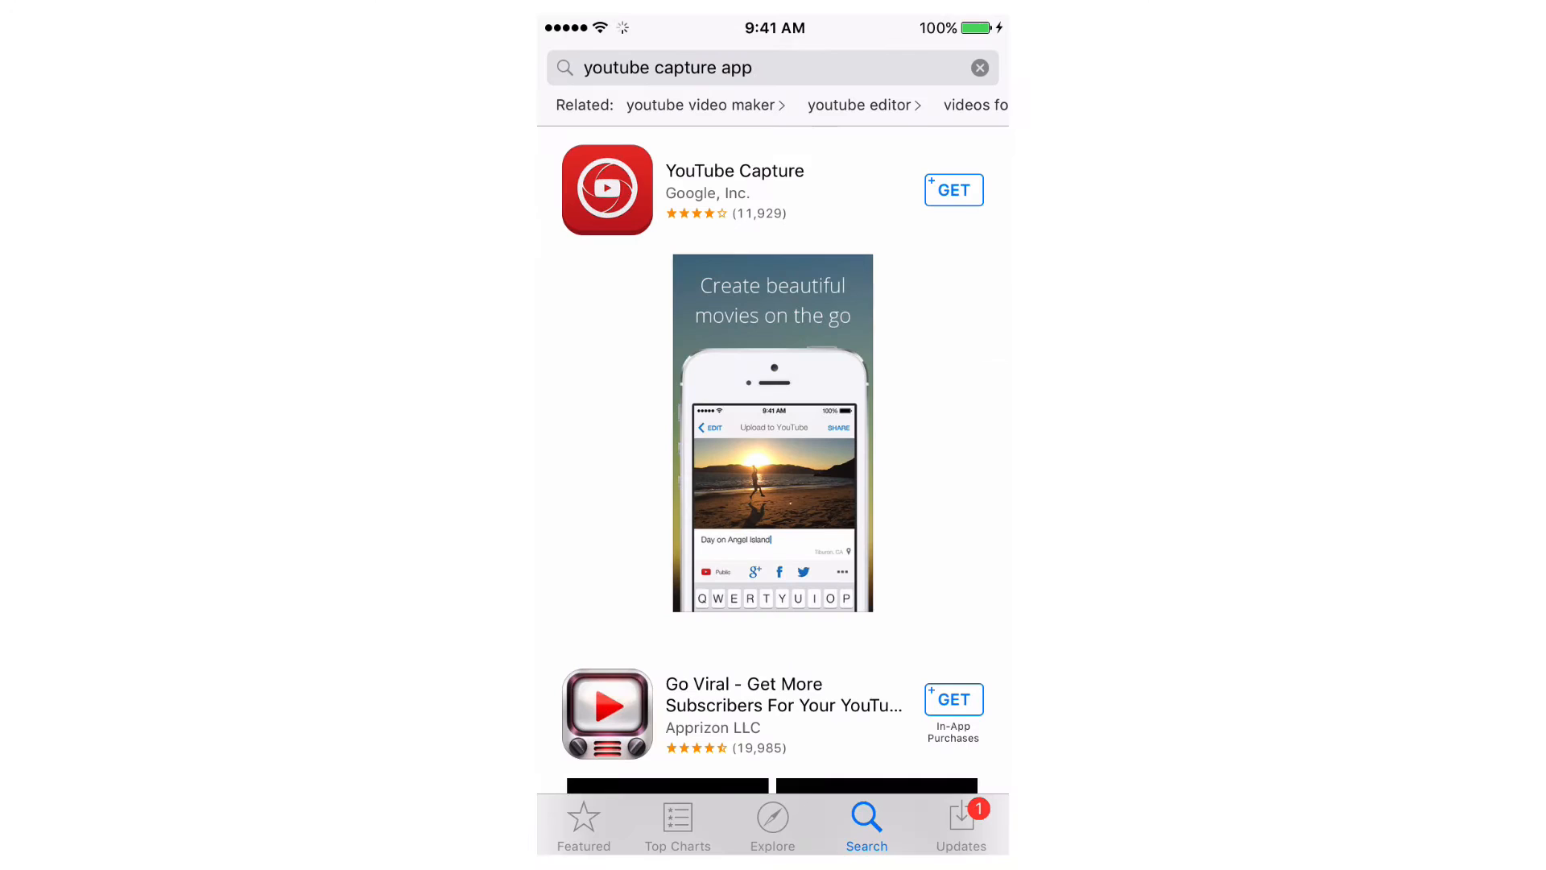
pyautogui.click(952, 190)
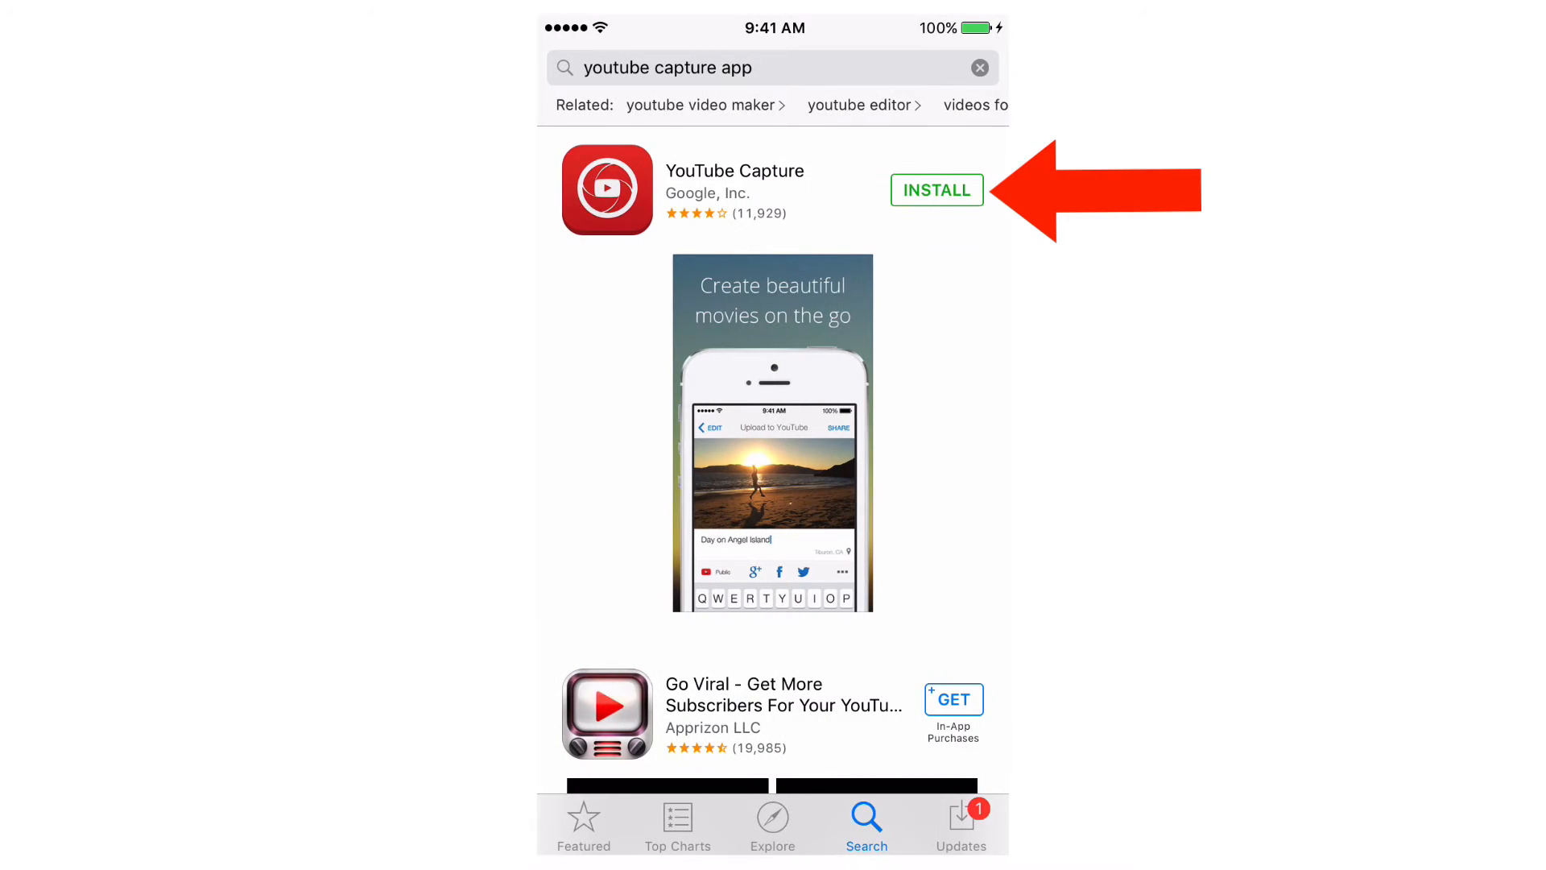
pyautogui.click(936, 190)
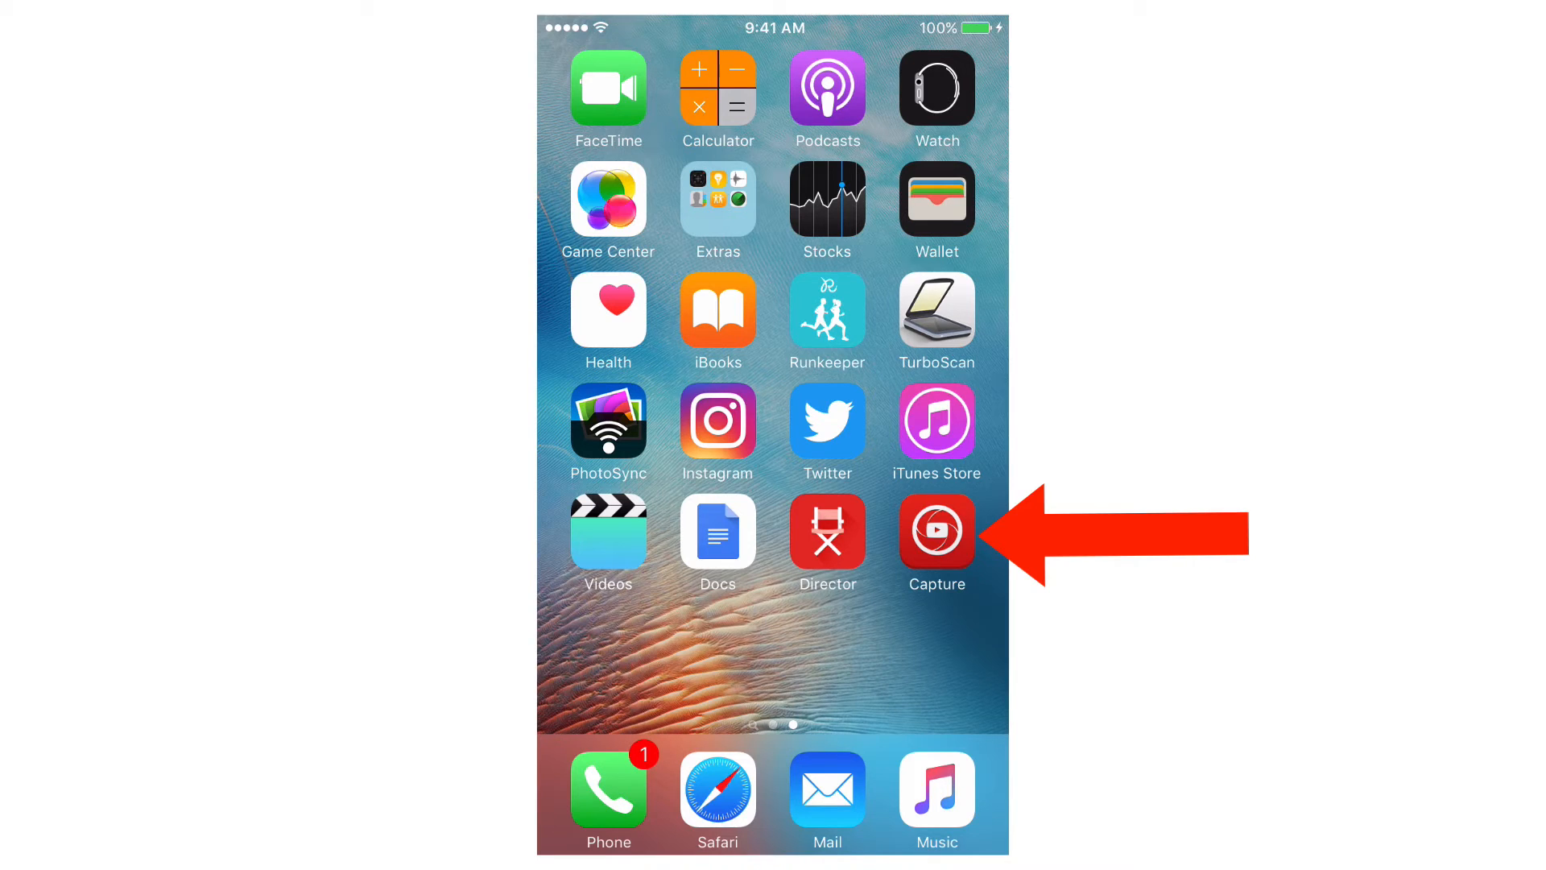
# - Launch YouTube Capture, skip sign-in and record a two-second clip of the room
pyautogui.click(934, 530)
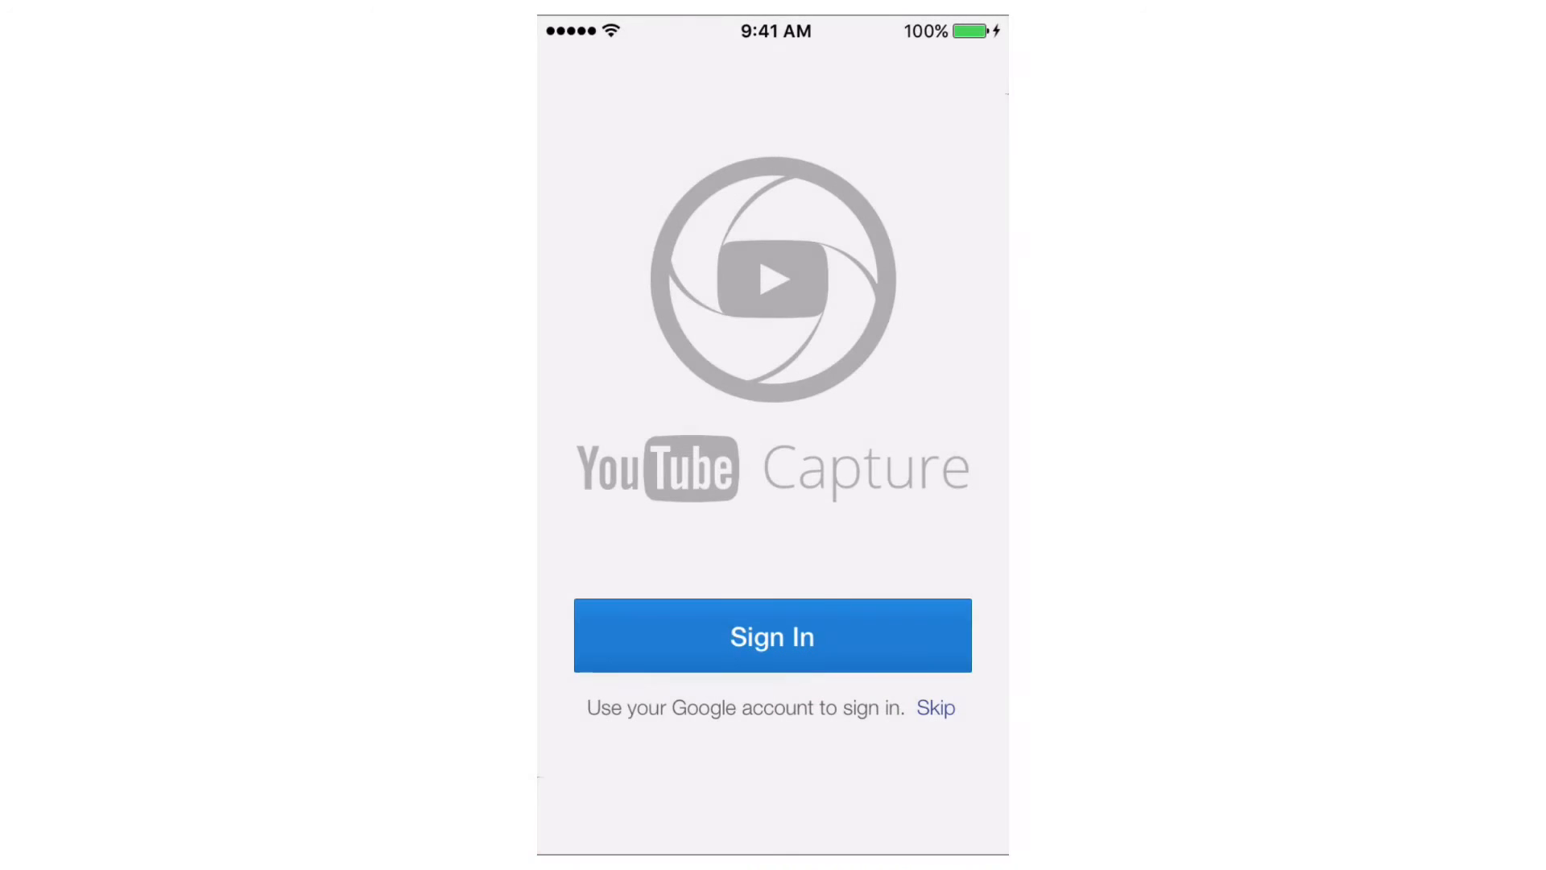
pyautogui.click(934, 707)
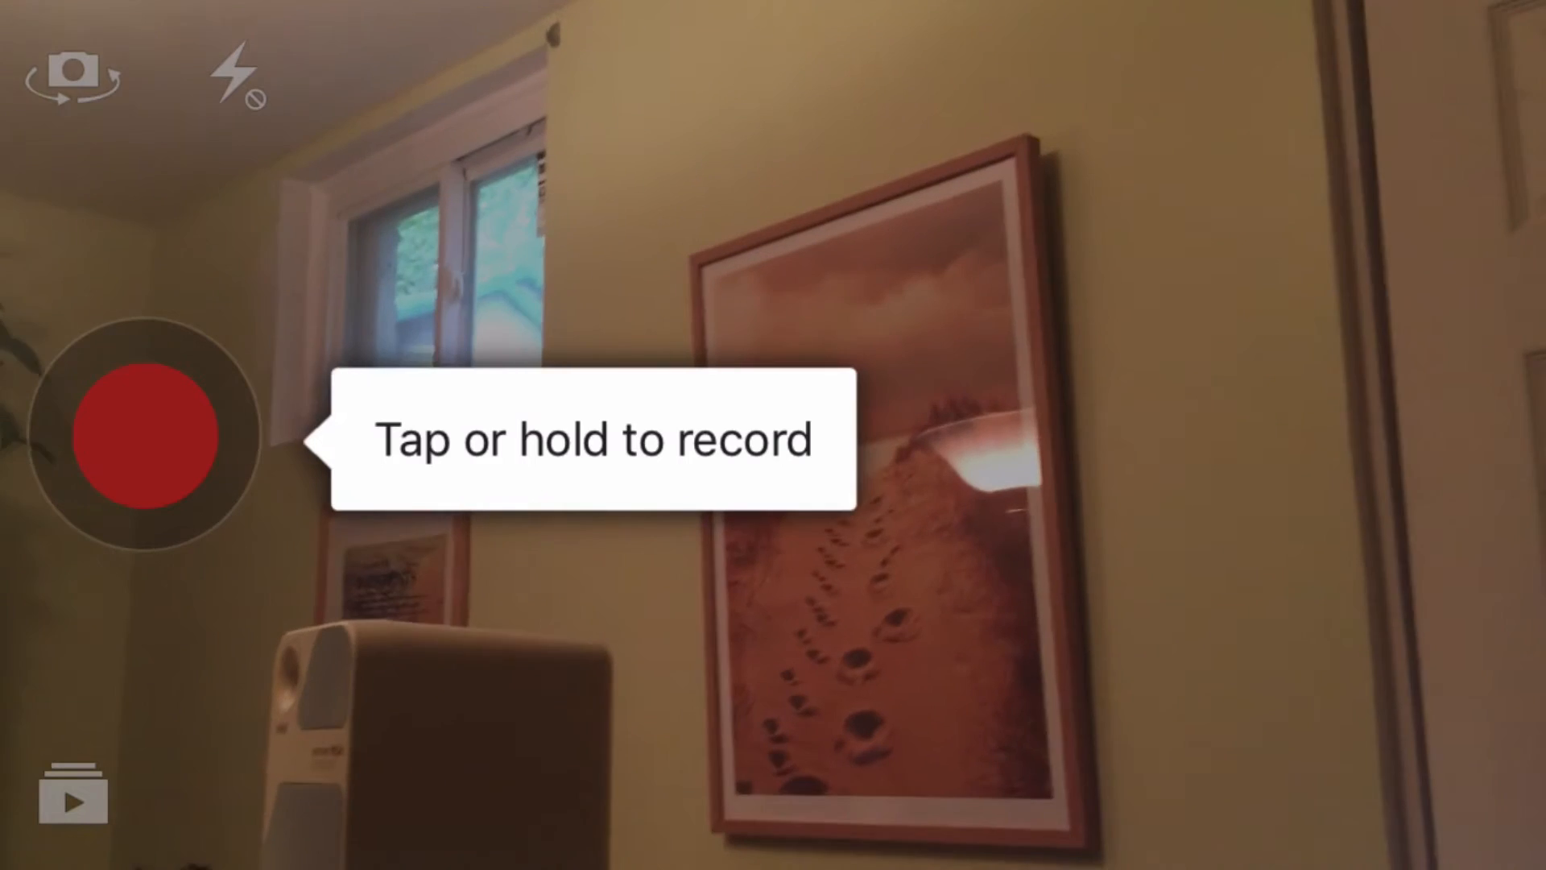
pyautogui.click(69, 795)
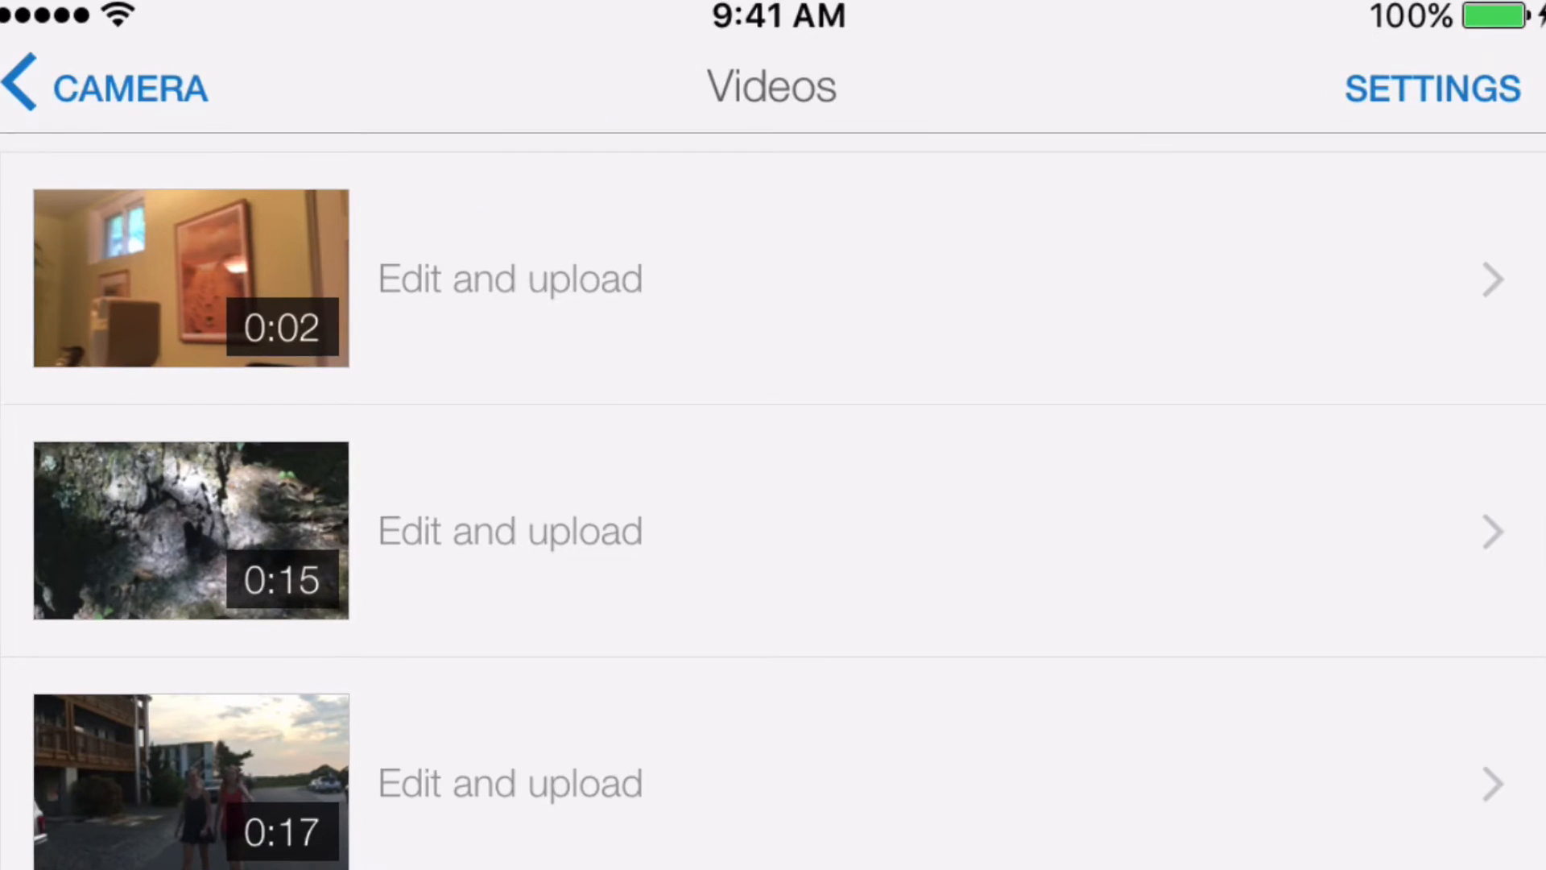
# - Title the two-second clip Think, set it Unlisted, turn off color correction and start the upload
pyautogui.click(511, 277)
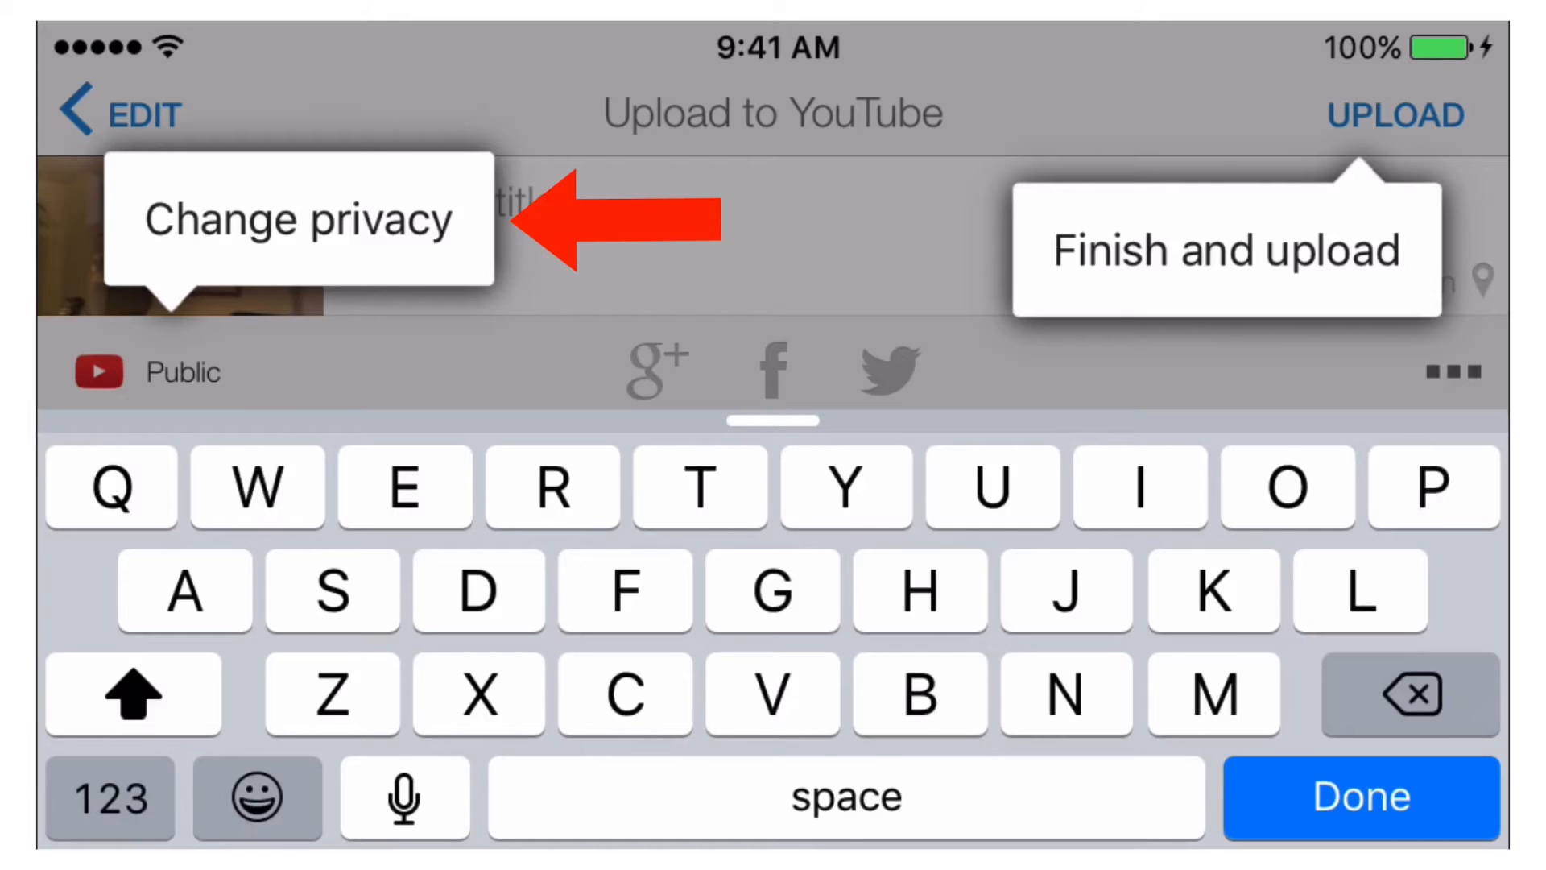
pyautogui.click(456, 202)
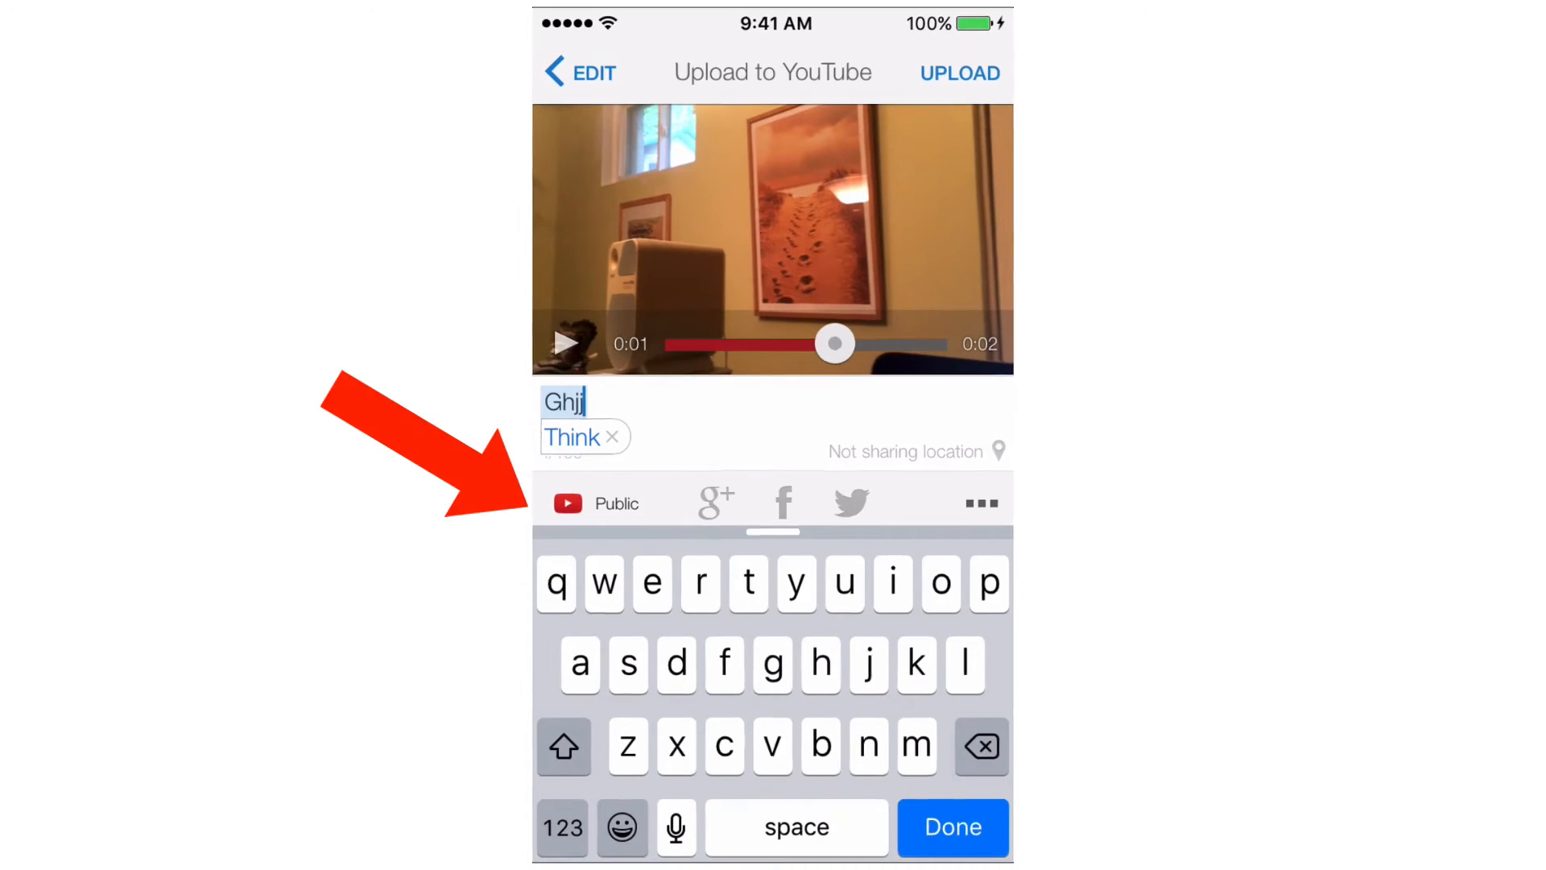
pyautogui.click(603, 503)
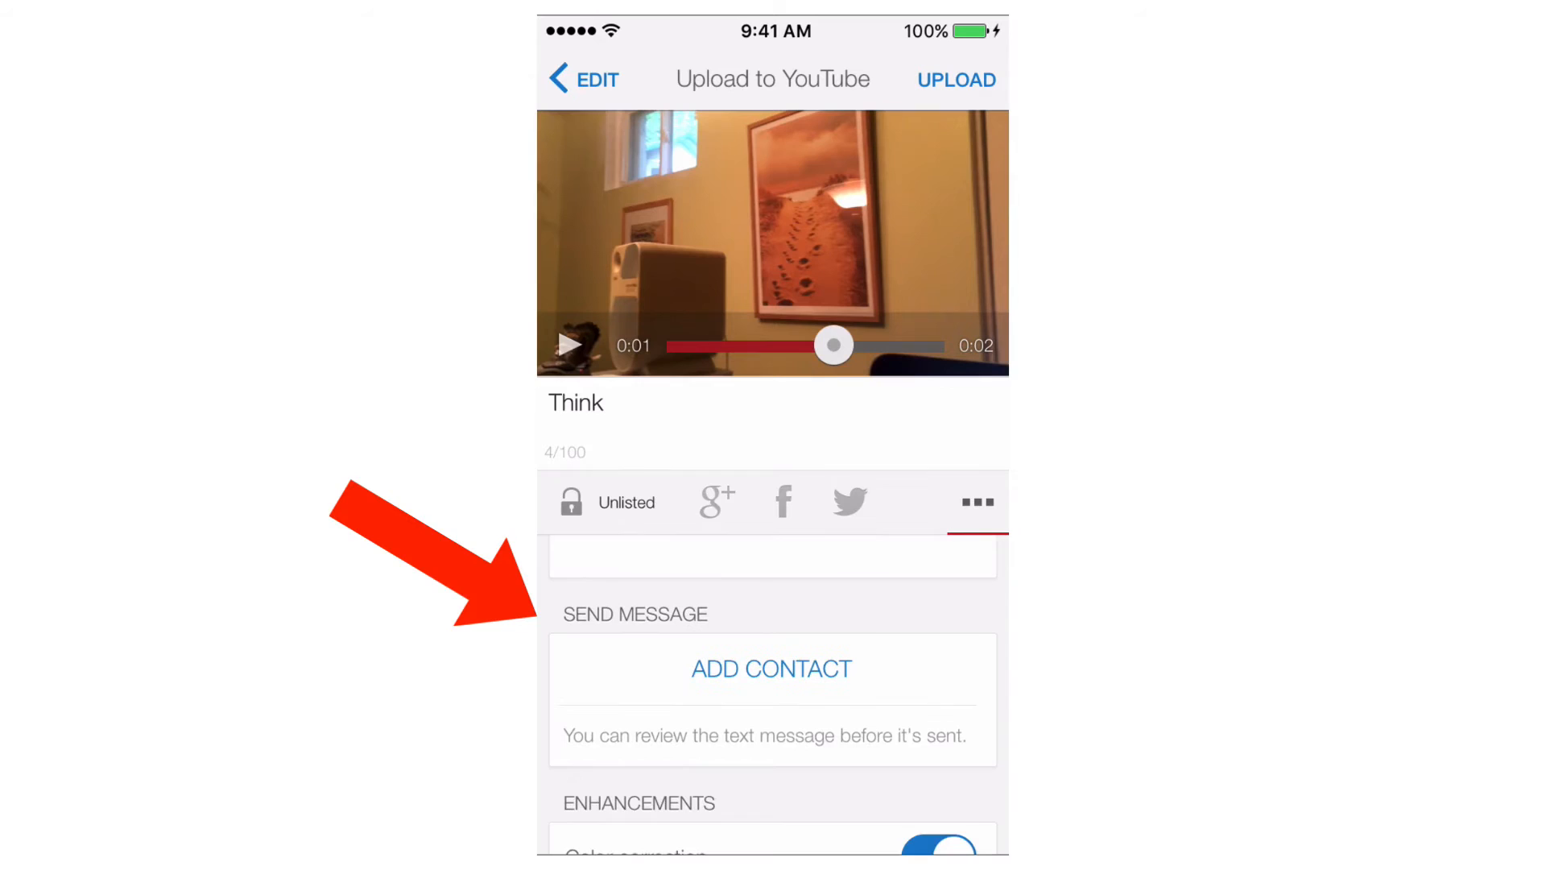
pyautogui.scroll(-3)
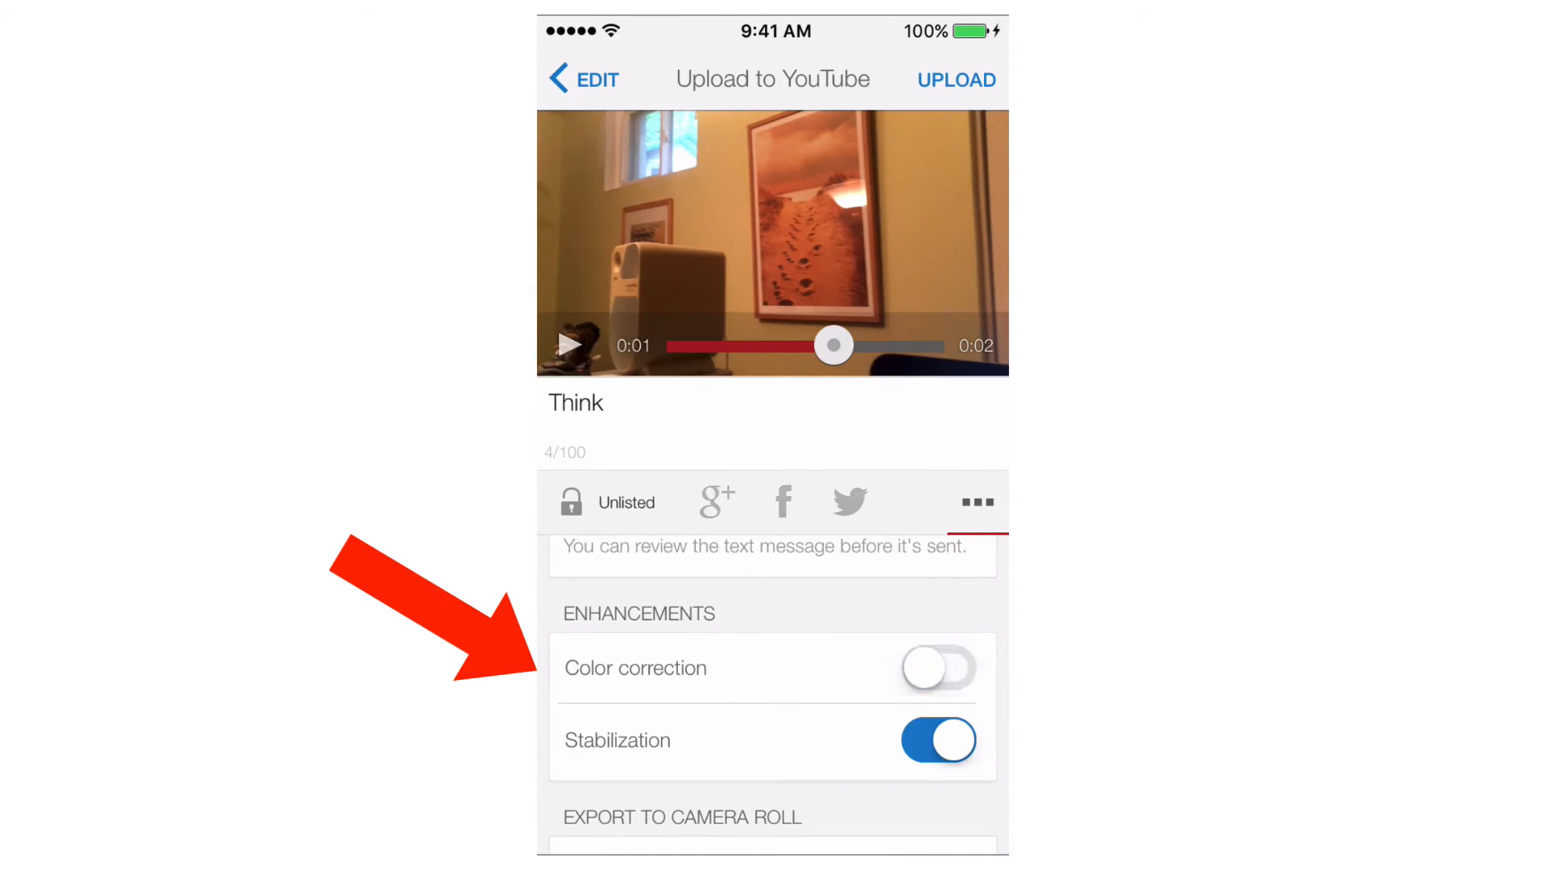
pyautogui.click(937, 667)
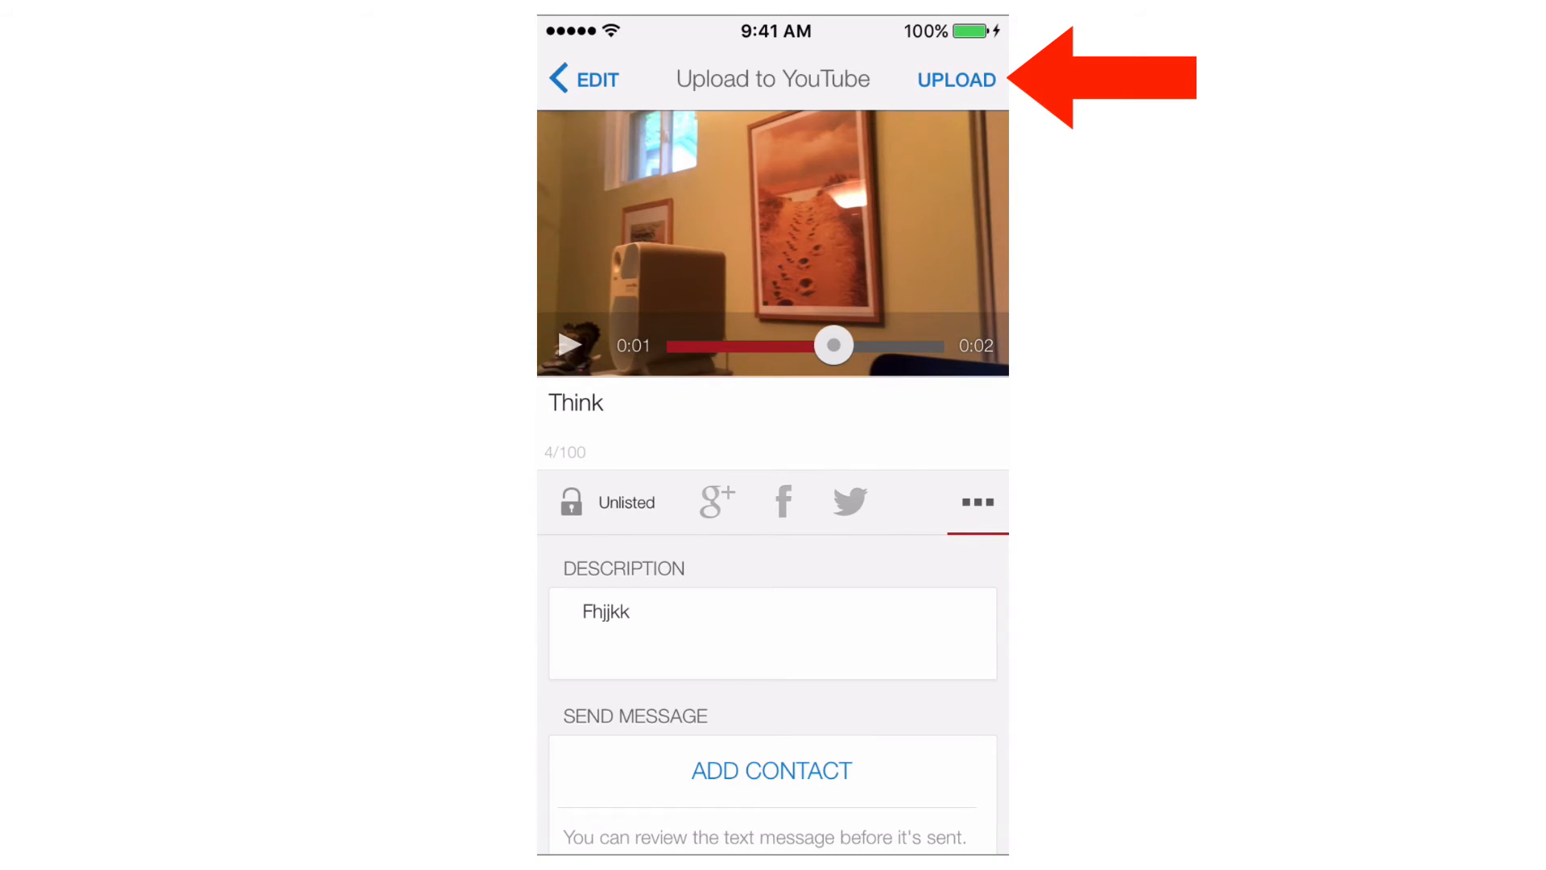
pyautogui.click(955, 80)
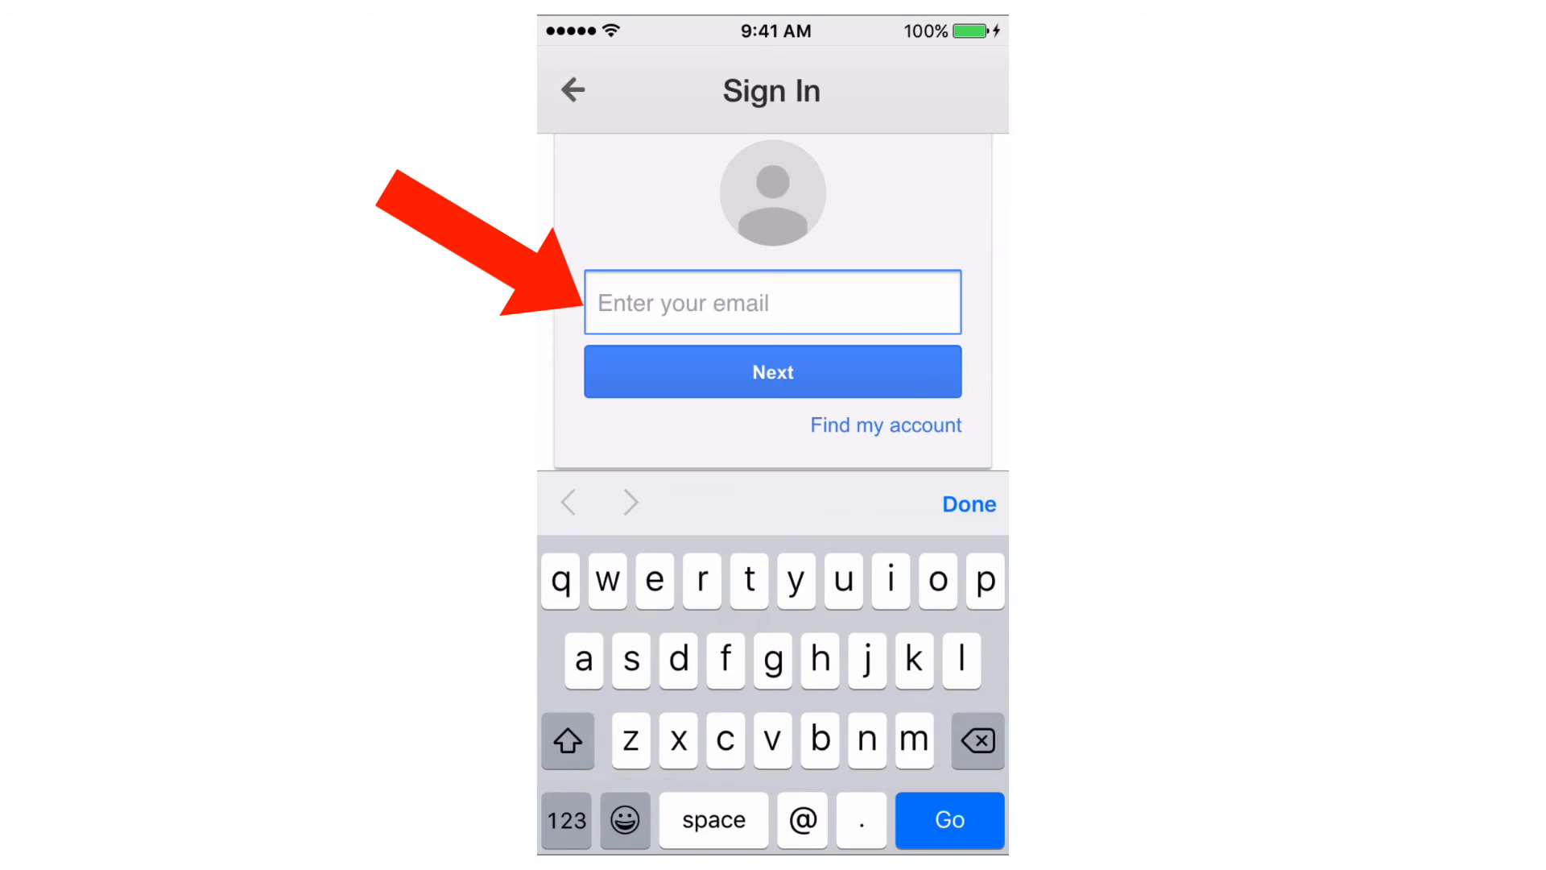